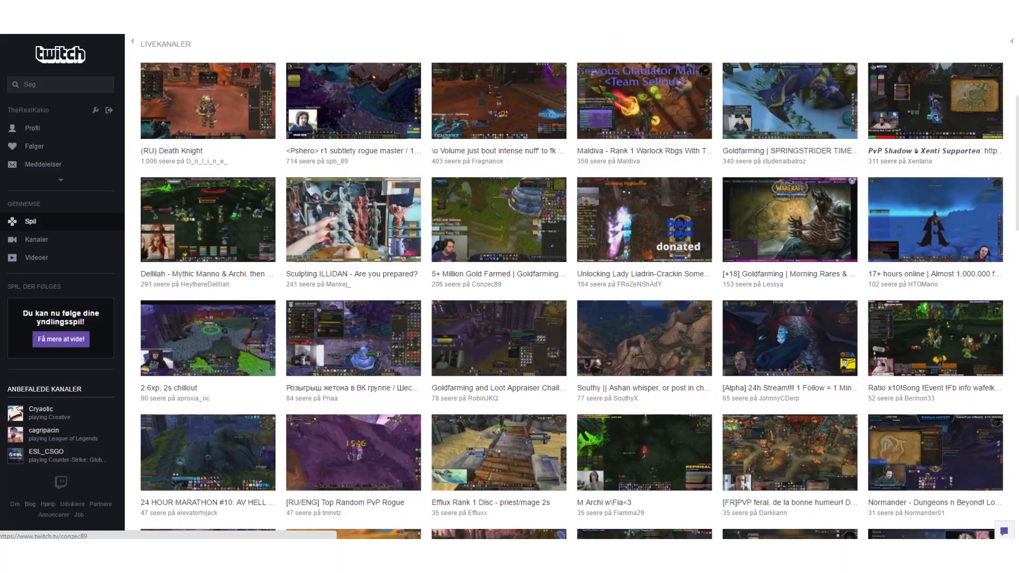
scroll(down, 3)
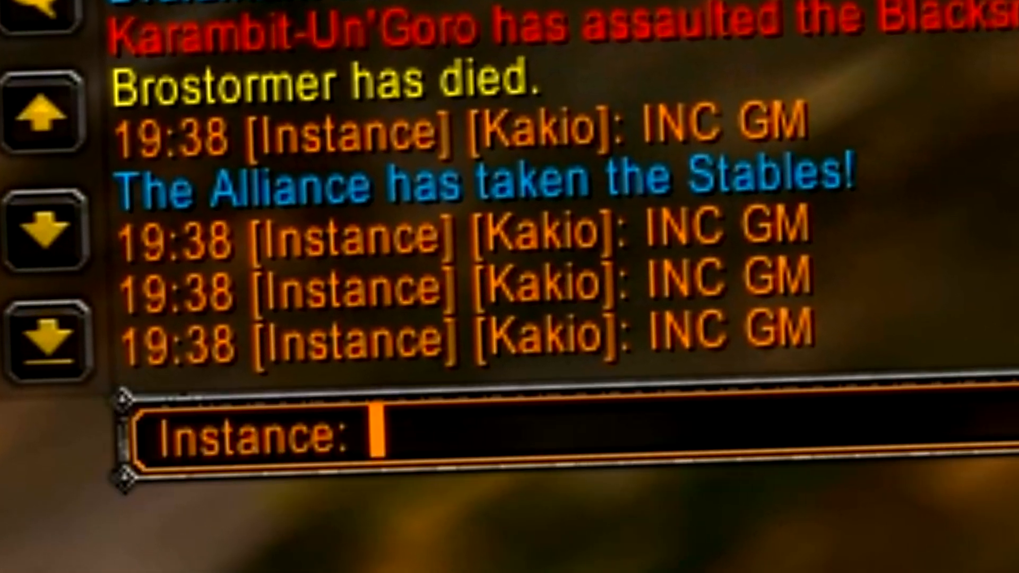
text(INC GM)
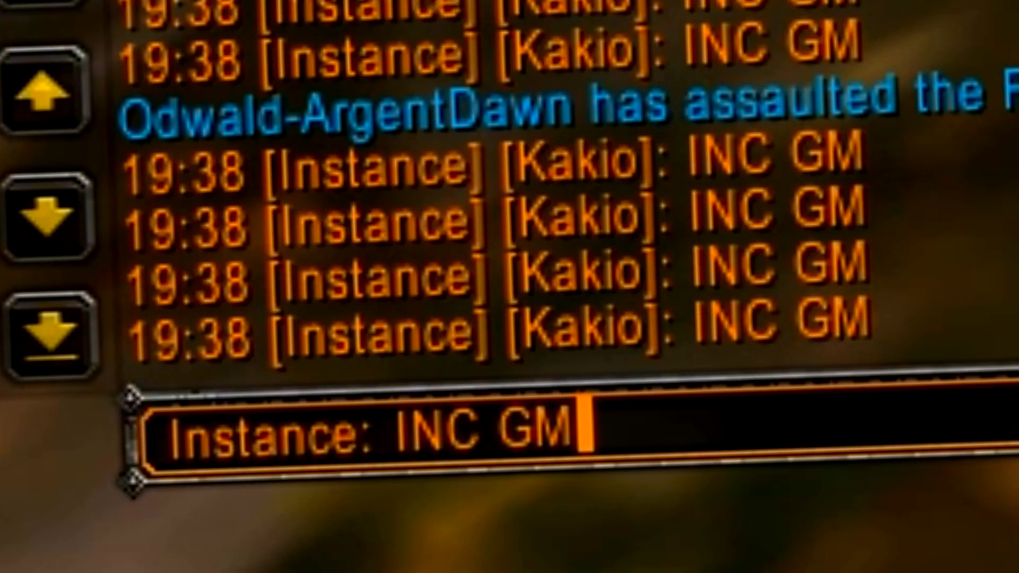